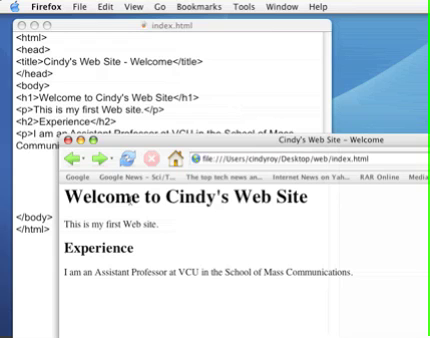
mouse_move(162, 292)
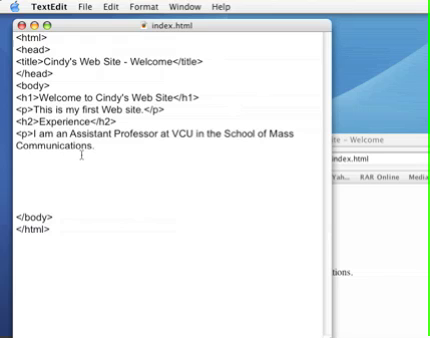
- Close the paragraph with </p> and add <img src="cindy.jpg" /> beneath it
type("</p>")
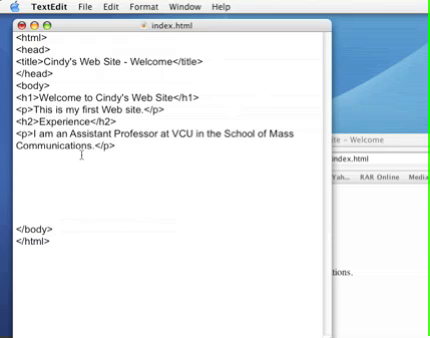
type("<img")
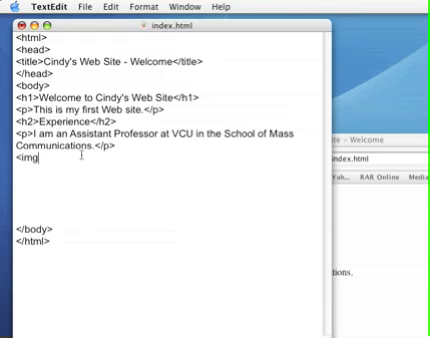
type("\" \"")
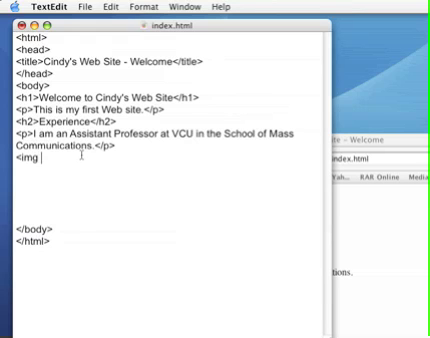
type("src")
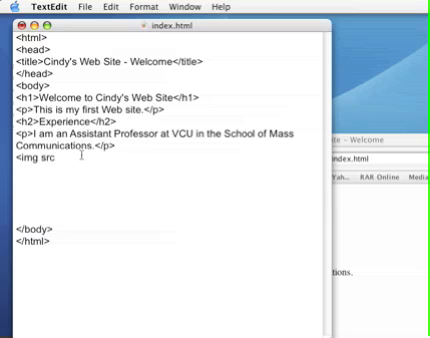
type("=\"")
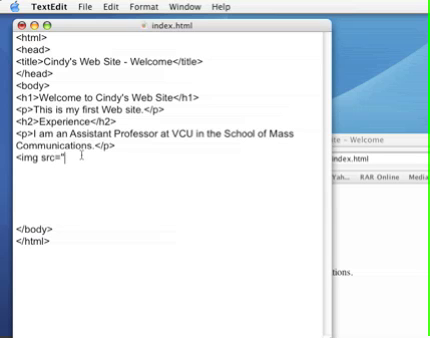
type("cindy.")
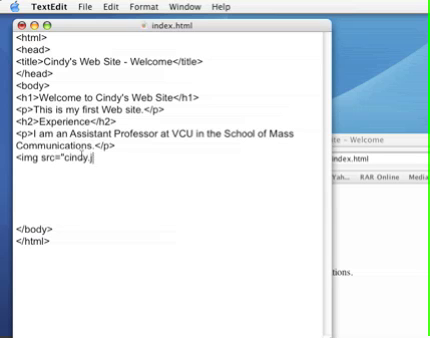
type("jpg\"")
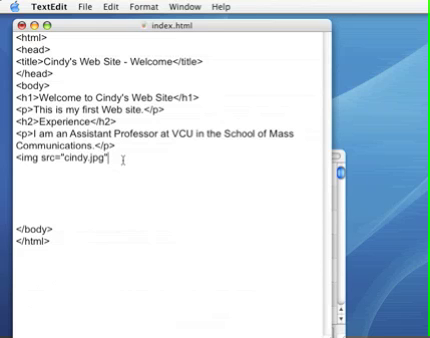
type("/")
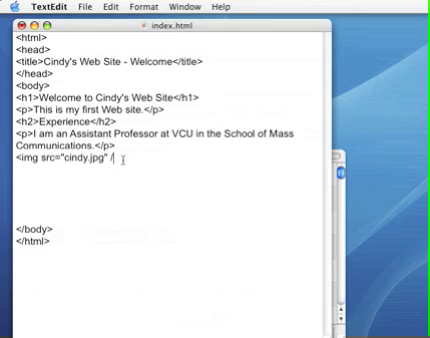
type(">")
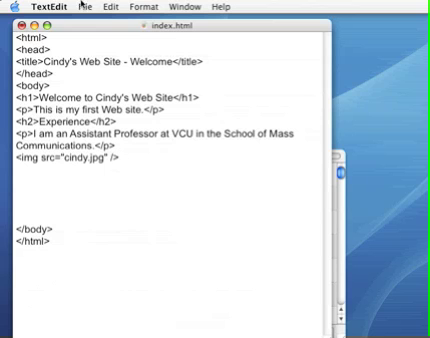
left_click(76, 8)
type("<a hre")
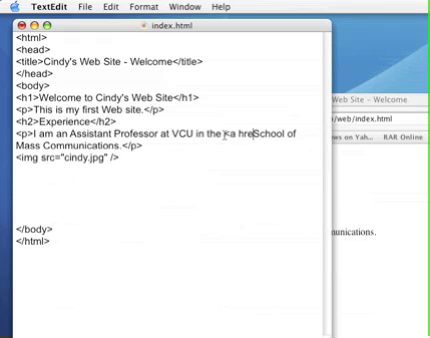
type("f=")
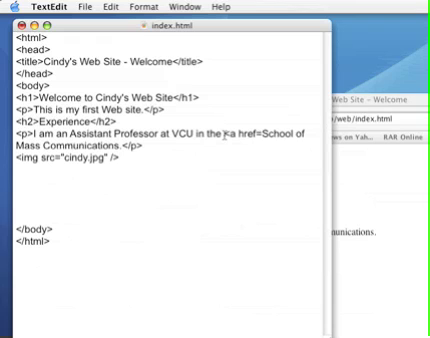
type("\"")
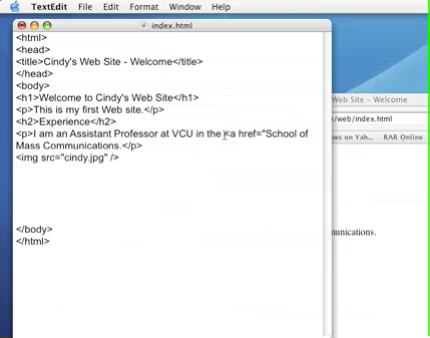
type("http:")
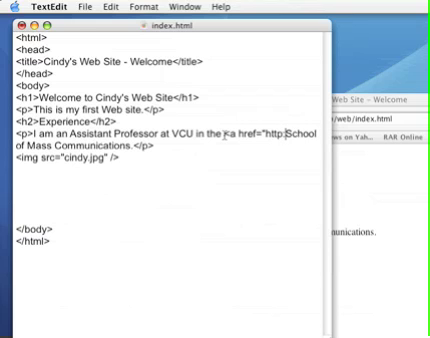
type("//")
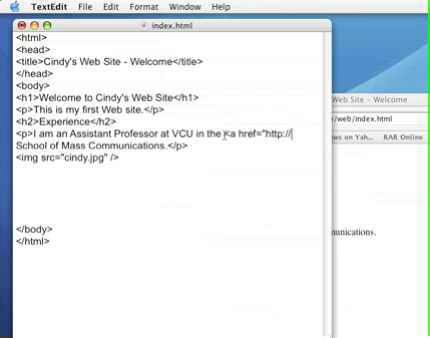
type("www.has.vcu.edu/mac")
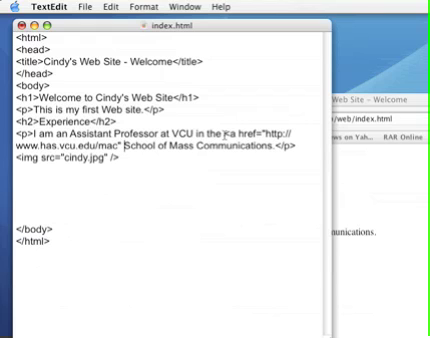
- Begin a target="_ attribute so the link opens in a new window
type("target=\"")
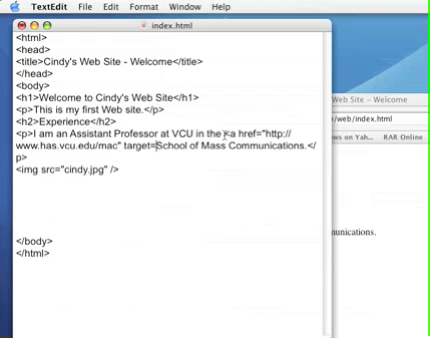
type("_")
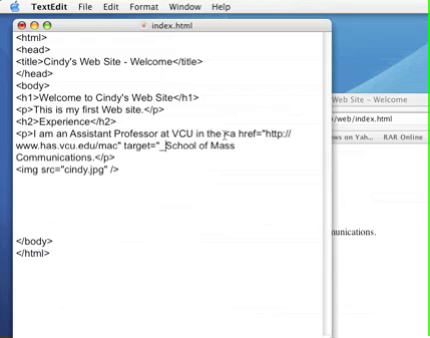